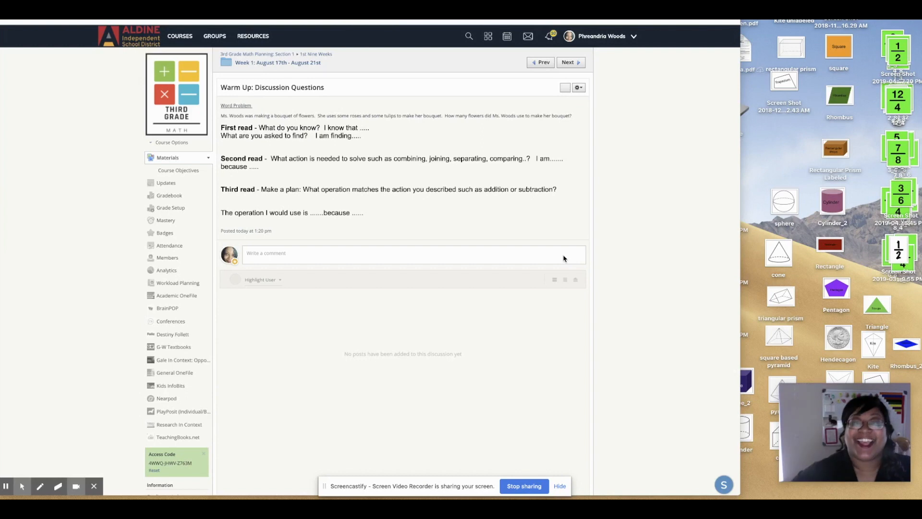
# Step: Draw a red slash after the first sentence ending in 'flowers'
pyautogui.write('Ms. Wo')
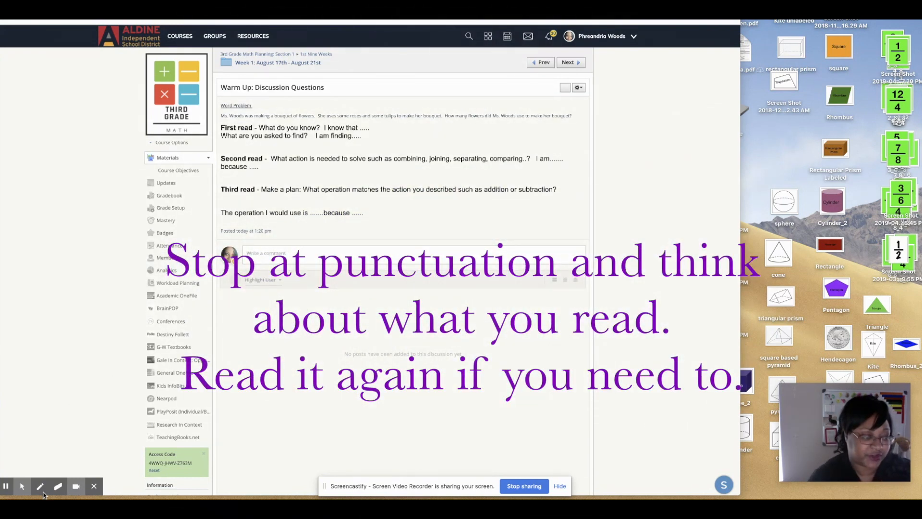
pyautogui.moveTo(40, 486)
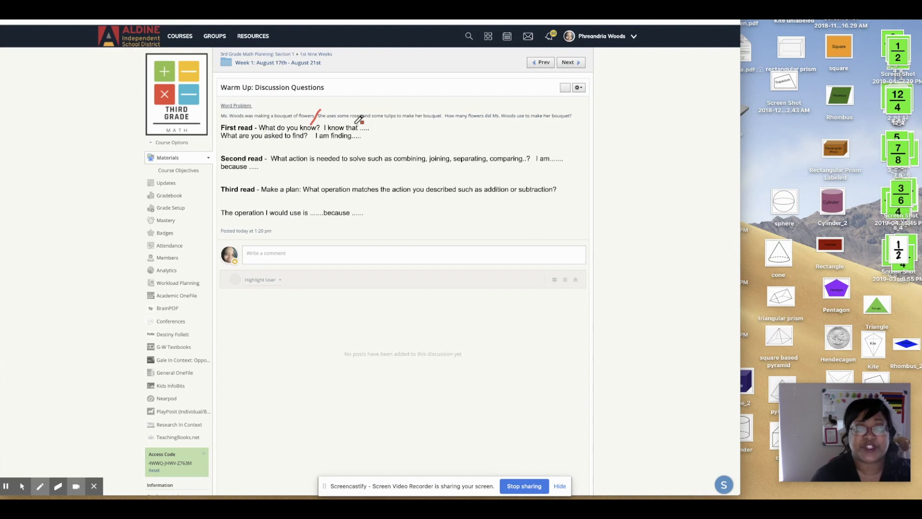
# Step: Underline 'some roses' and 'some tulips', slash the bouquet sentence's end, and start a comment
pyautogui.moveTo(320, 119); pyautogui.dragTo(365, 116)
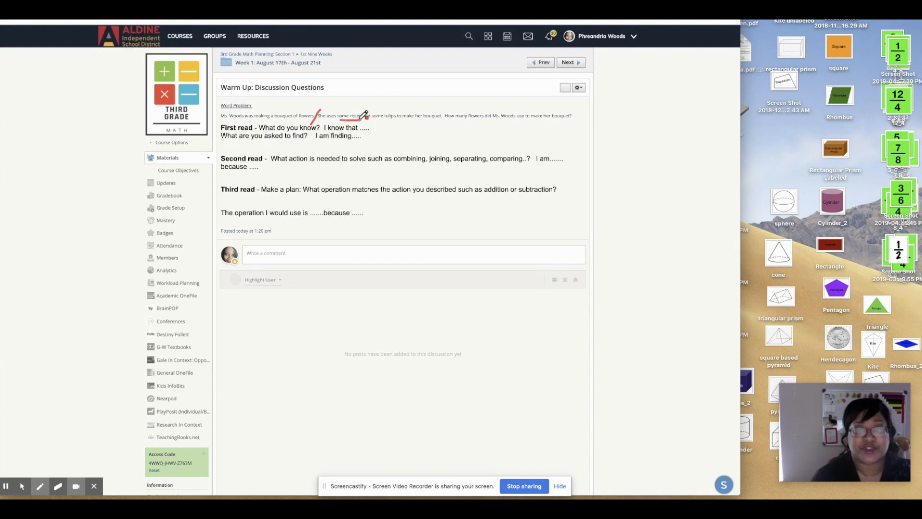
pyautogui.moveTo(370, 115); pyautogui.dragTo(397, 115)
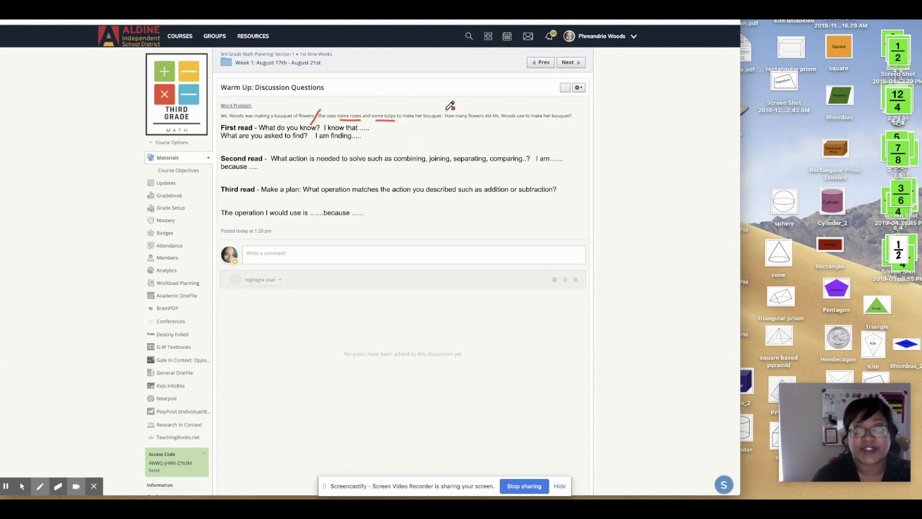
pyautogui.moveTo(450, 109); pyautogui.dragTo(443, 120)
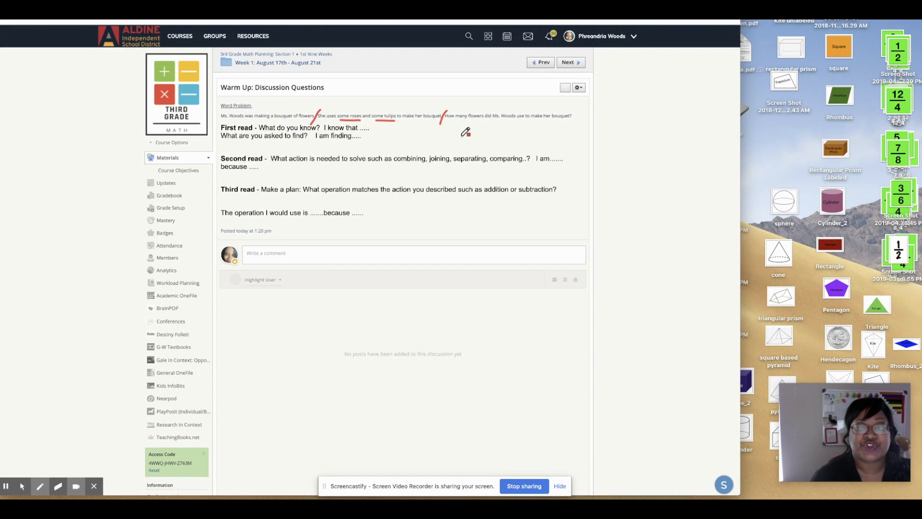
pyautogui.moveTo(569, 121)
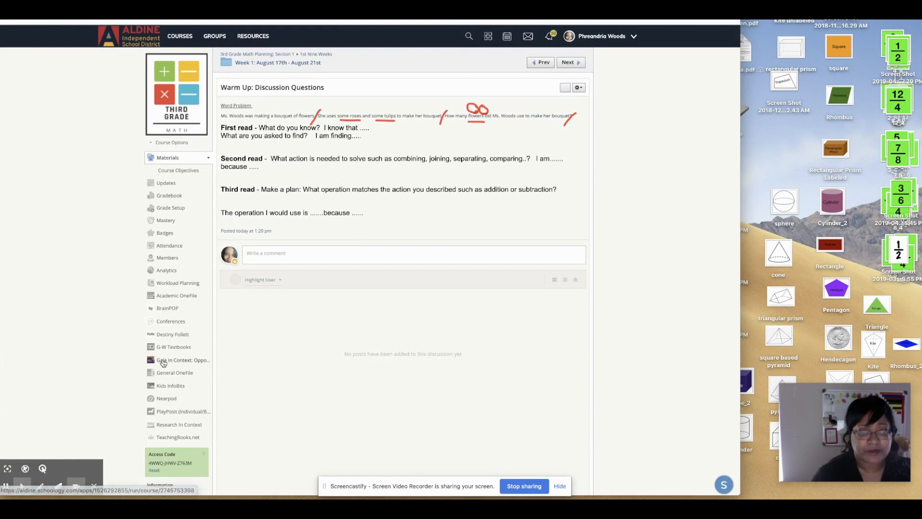
pyautogui.click(411, 253)
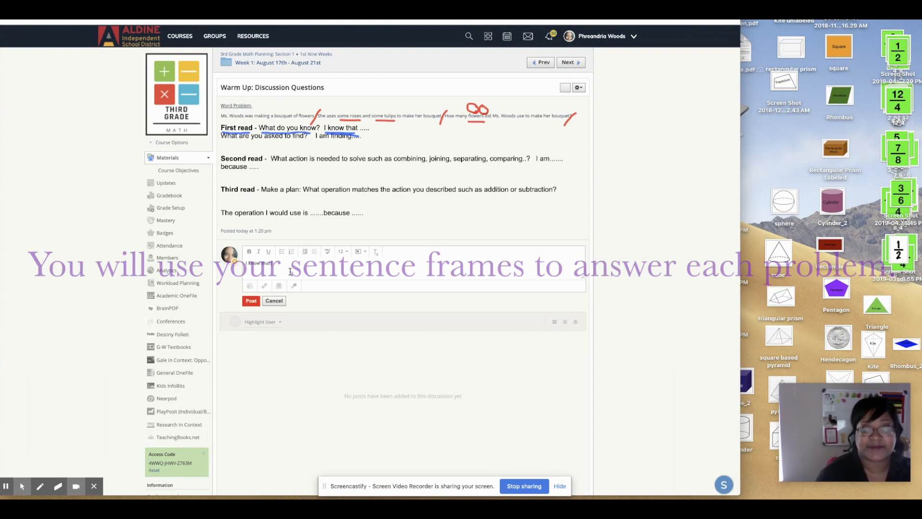
# Step: Type the reply 'I know that Ms. Woods is using roses and tulips.'
pyautogui.write('I know that')
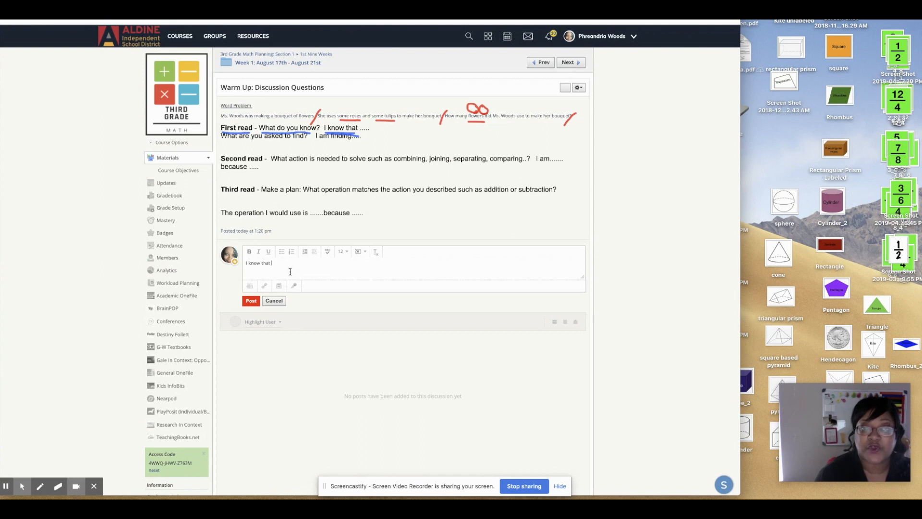
pyautogui.write('Ms. Woods is')
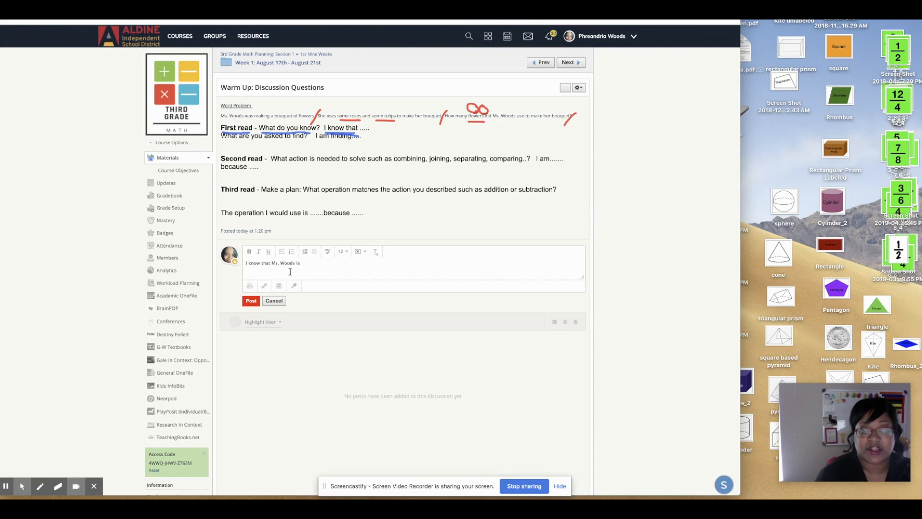
pyautogui.write('using')
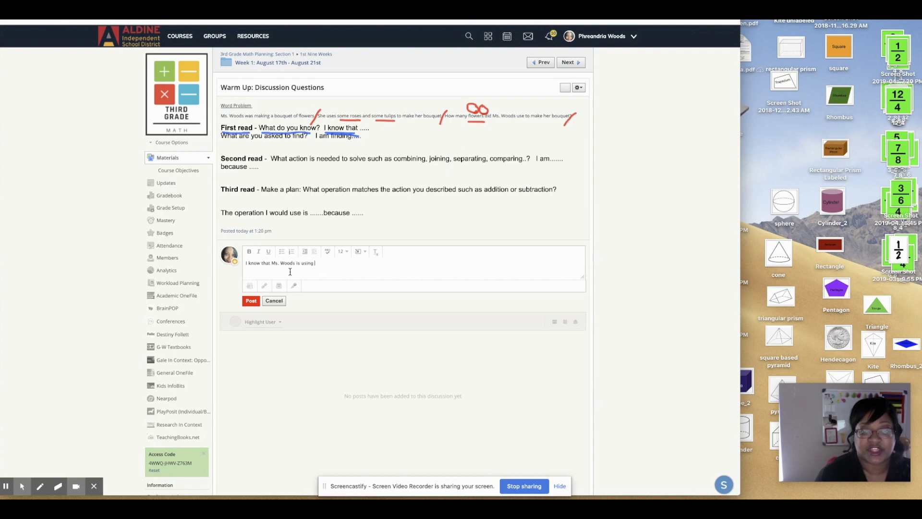
pyautogui.write('roses and tuplis')
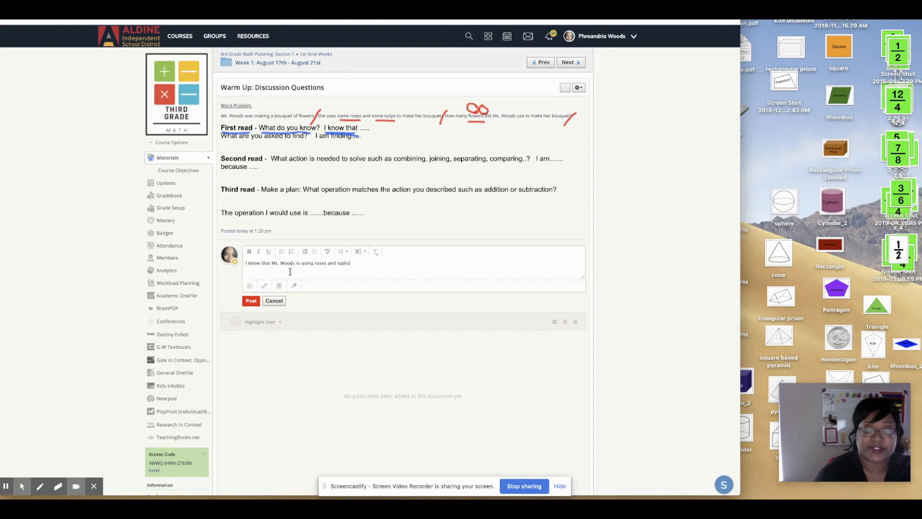
pyautogui.press('Backspace')
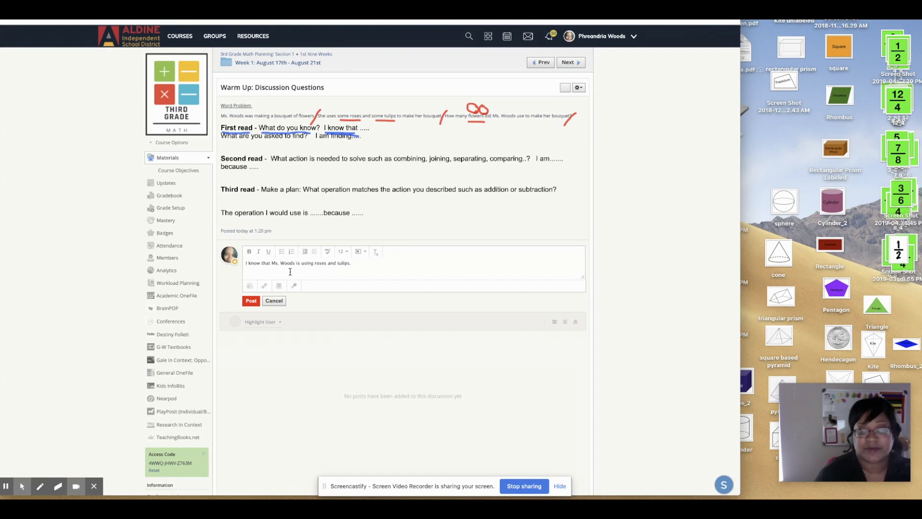
pyautogui.write('.')
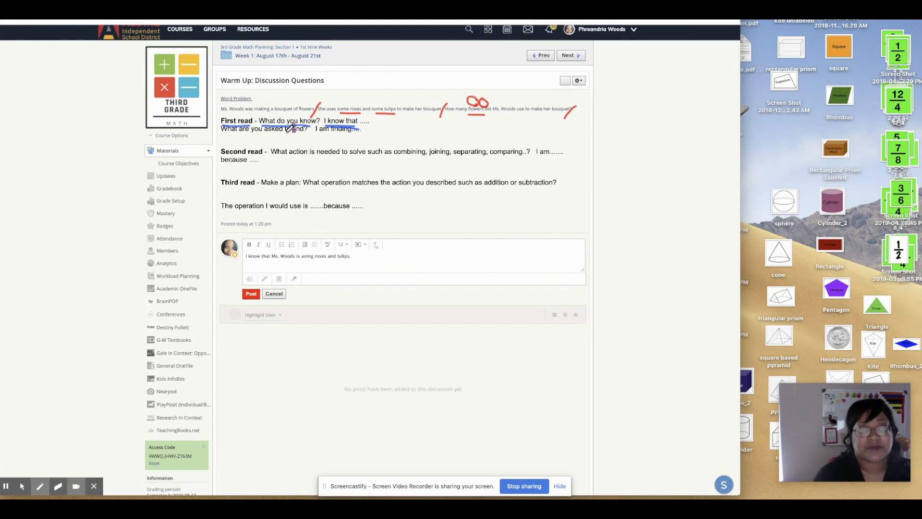
# Step: Underline 'What are you asked to find? I am finding' in blue
pyautogui.moveTo(289, 134); pyautogui.dragTo(347, 133)
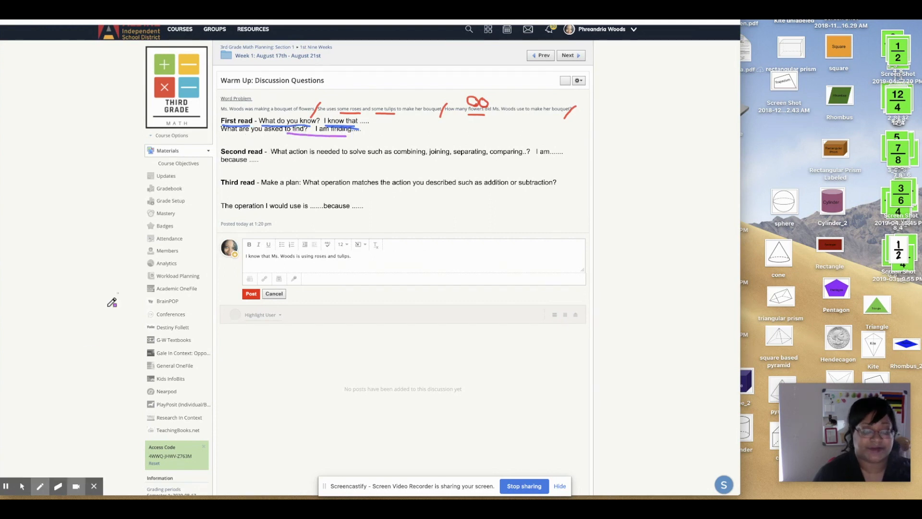
pyautogui.moveTo(22, 486)
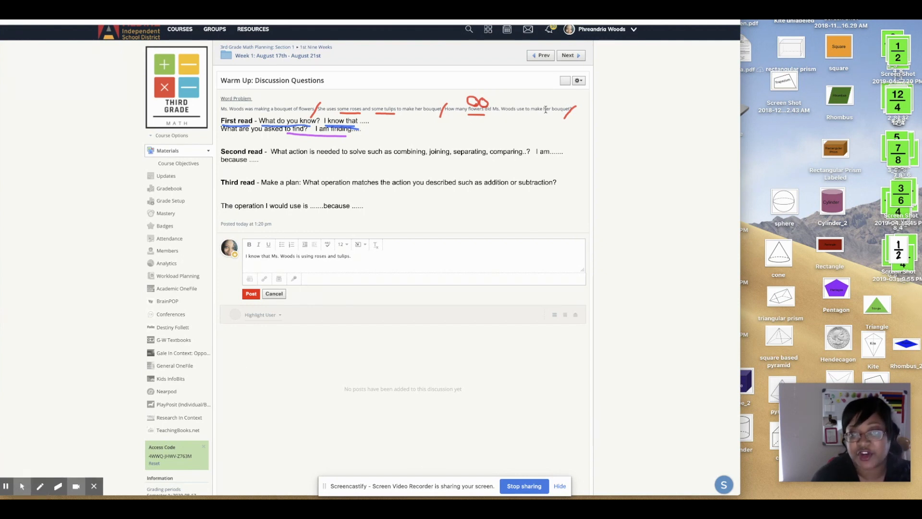
pyautogui.moveTo(483, 119)
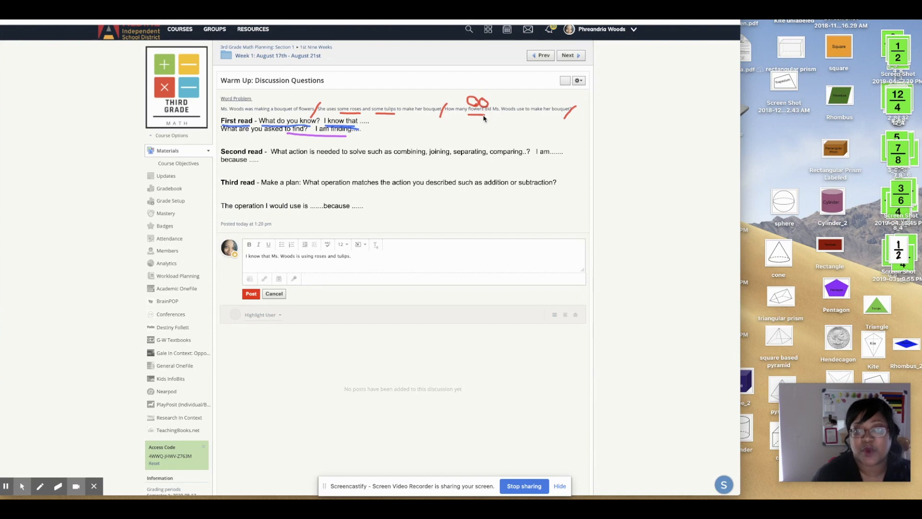
pyautogui.moveTo(352, 260)
pyautogui.write(' I am finding the')
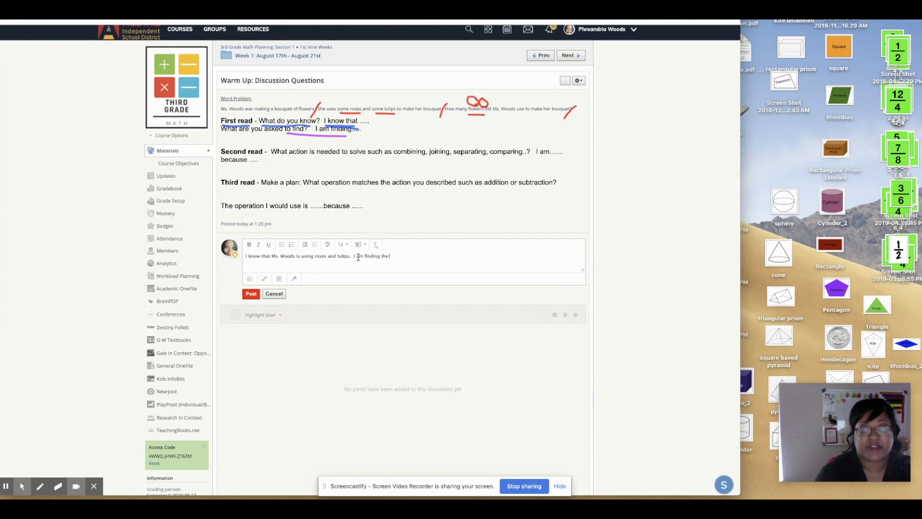
# Step: Add 'I am finding the number of flowers Ms. Woods used.' to the reply
pyautogui.write('number of s')
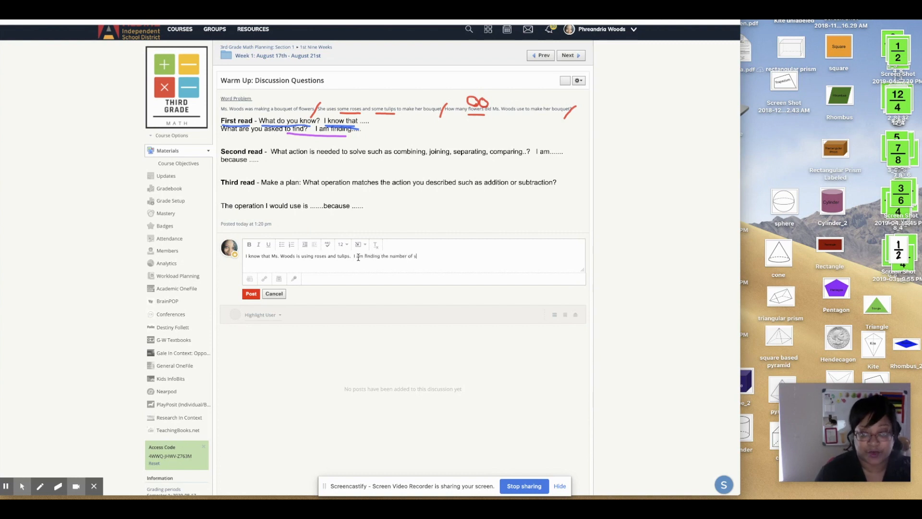
pyautogui.write('flowers')
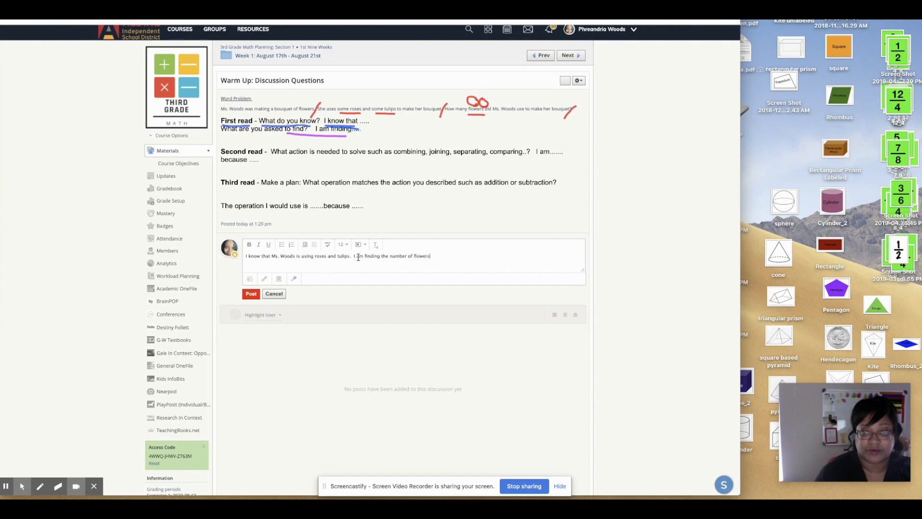
pyautogui.write('Ms. Woods used.')
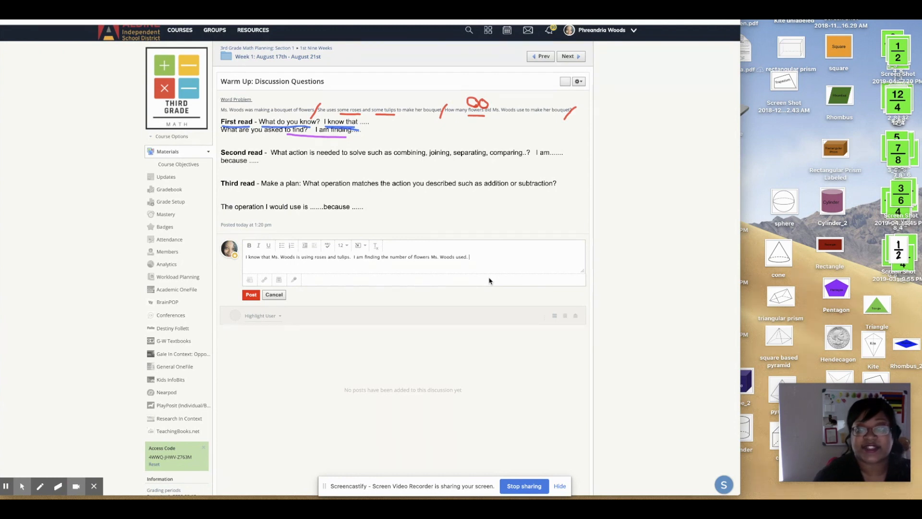
# Step: Add 'I am combining because I have roses and tulips to make a bouquet.'
pyautogui.write('I am')
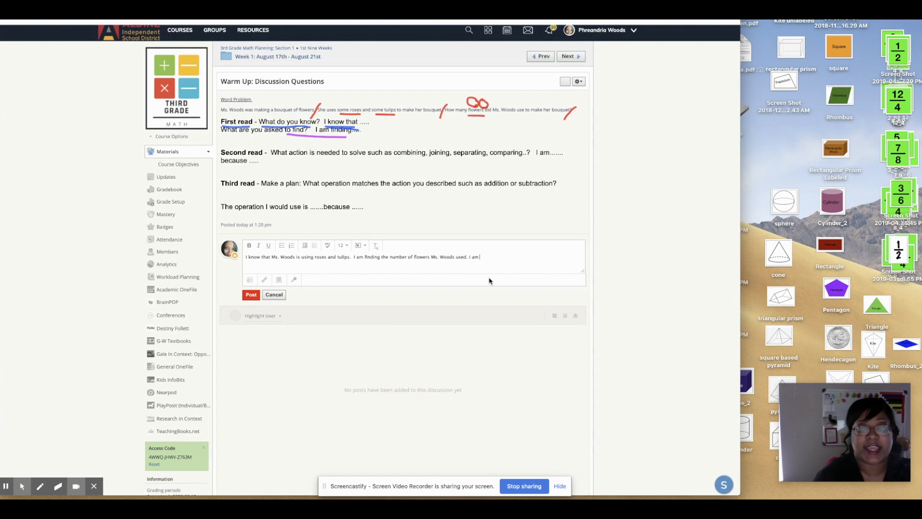
pyautogui.write('combining becase')
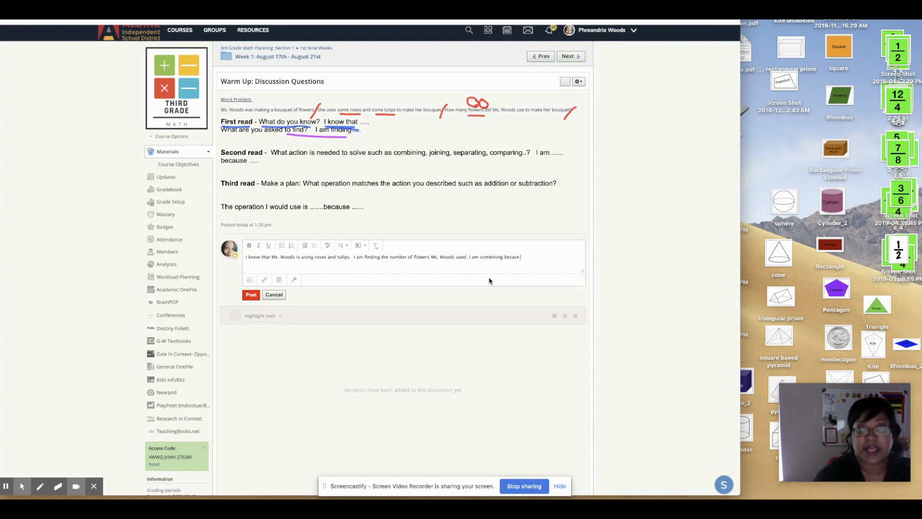
pyautogui.press('Backspace')
pyautogui.write('use I have roses and tulips to make a b')
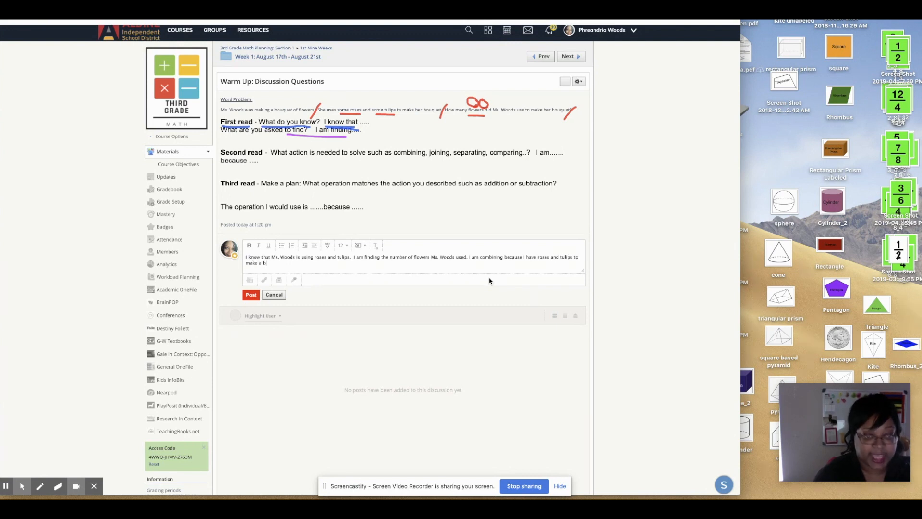
pyautogui.write('ouquet.')
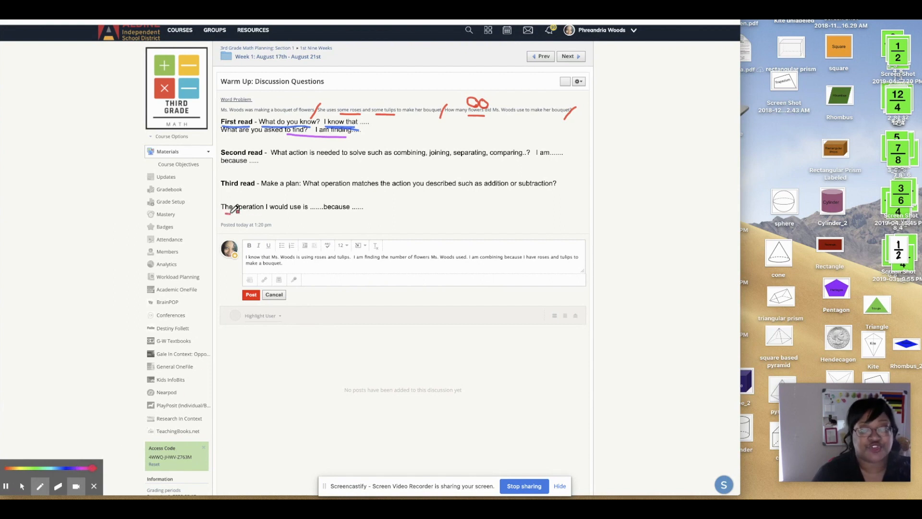
# Step: Circle the operation sentence frame in red and begin 'The operation I would use is addition...'
pyautogui.moveTo(224, 207); pyautogui.dragTo(371, 207)
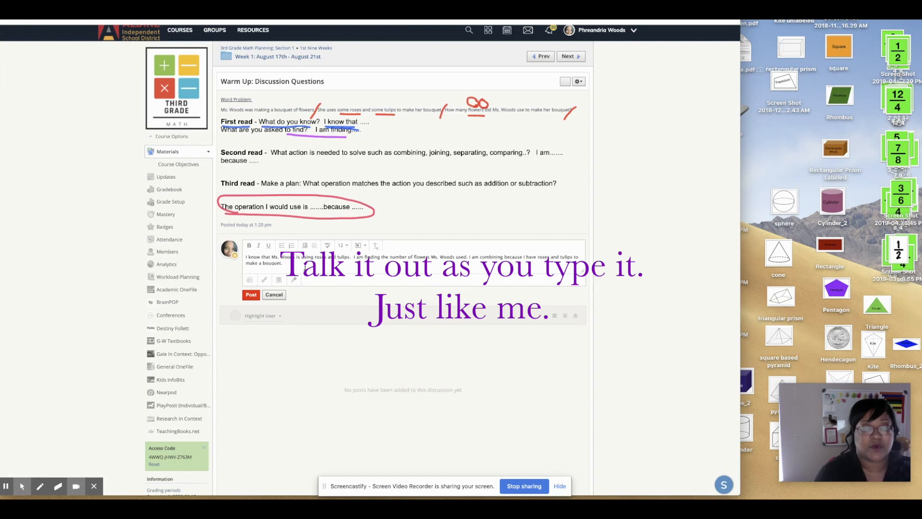
pyautogui.write('The operation I would use is addition because I am combining the tulips and the')
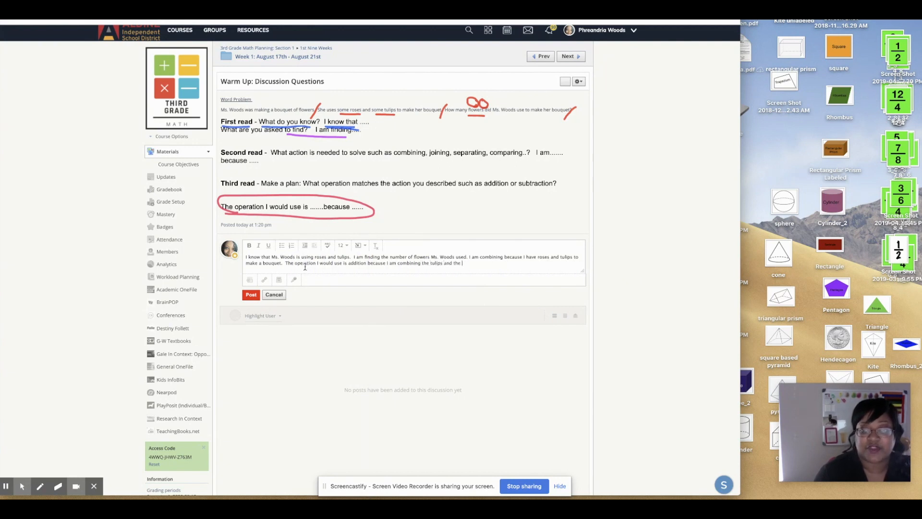
# Step: Finish with 'the roses to make a bouquet.' and post the reply
pyautogui.write('roses to make a')
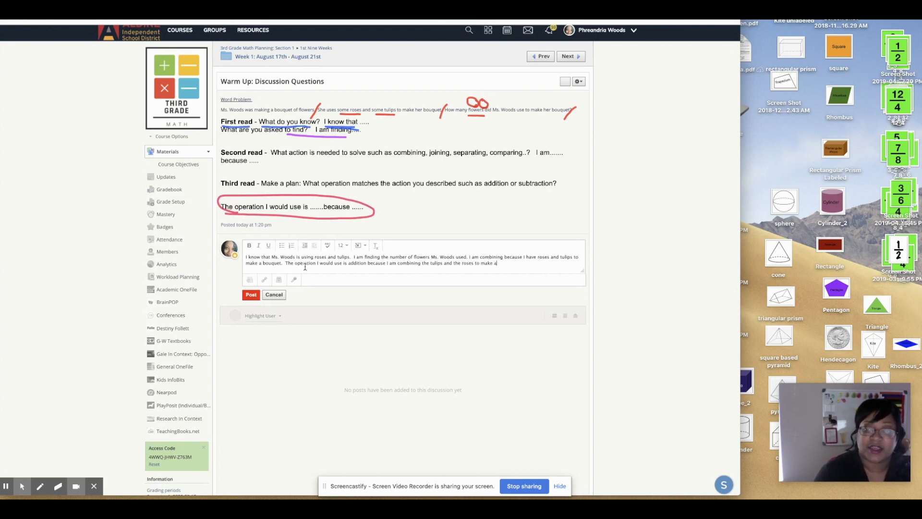
pyautogui.write('bouquet.')
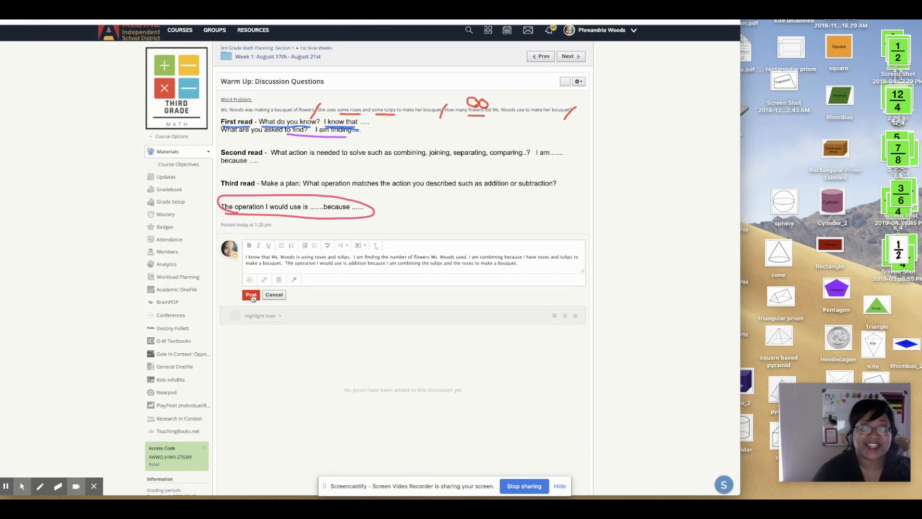
pyautogui.click(251, 294)
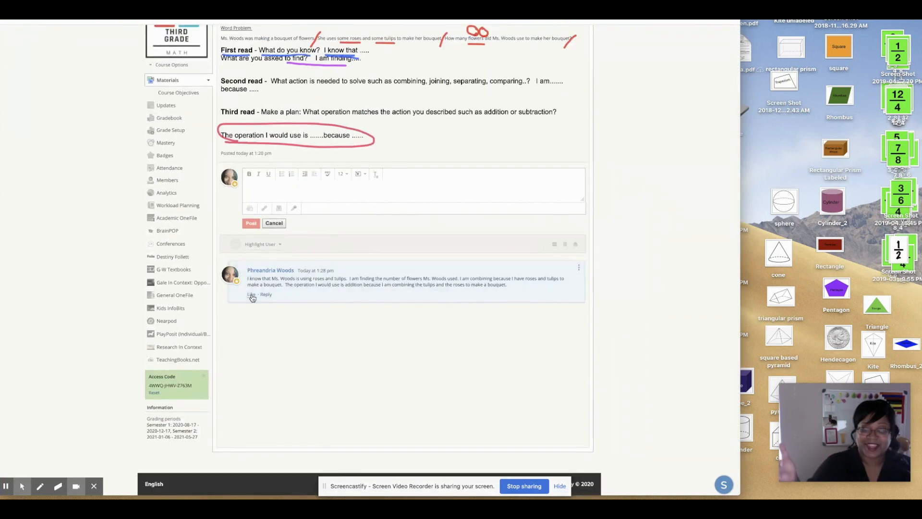